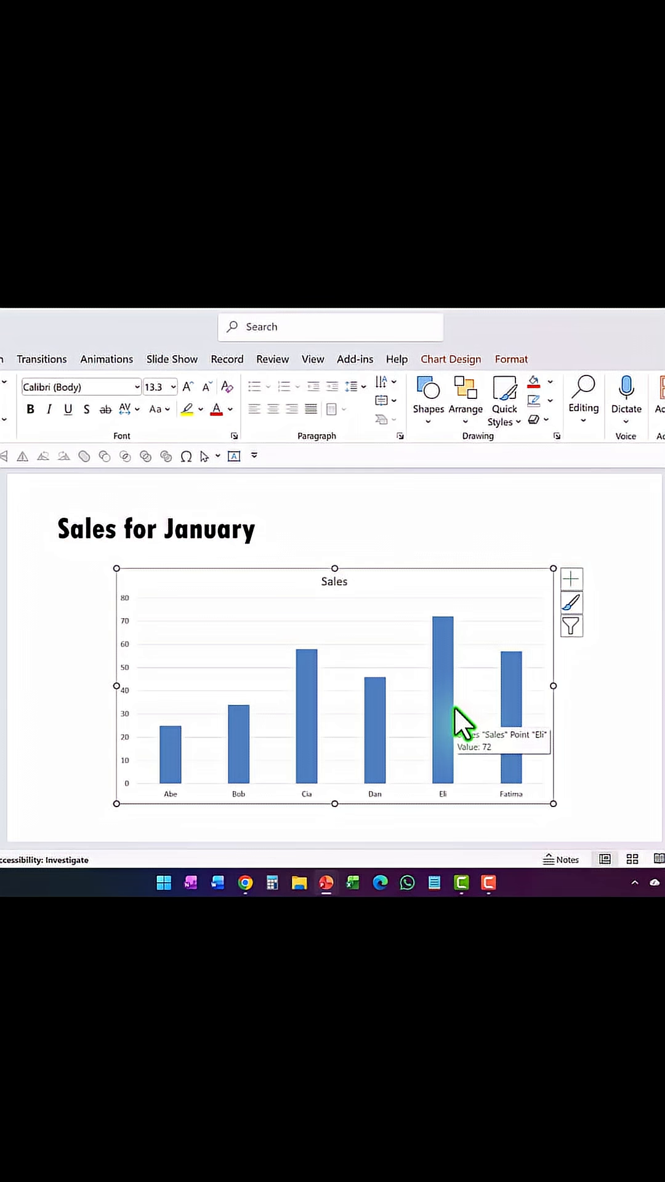
{"action": "mouse_move", "coordinate": [91, 524]}
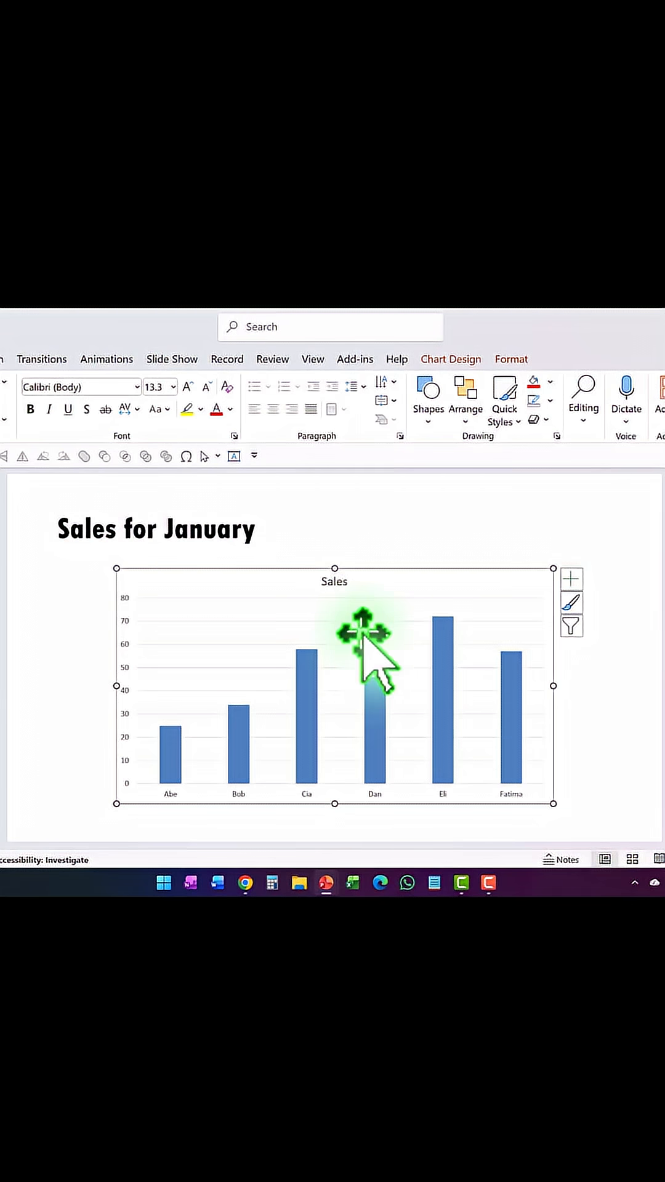
{"action": "mouse_move", "coordinate": [446, 648]}
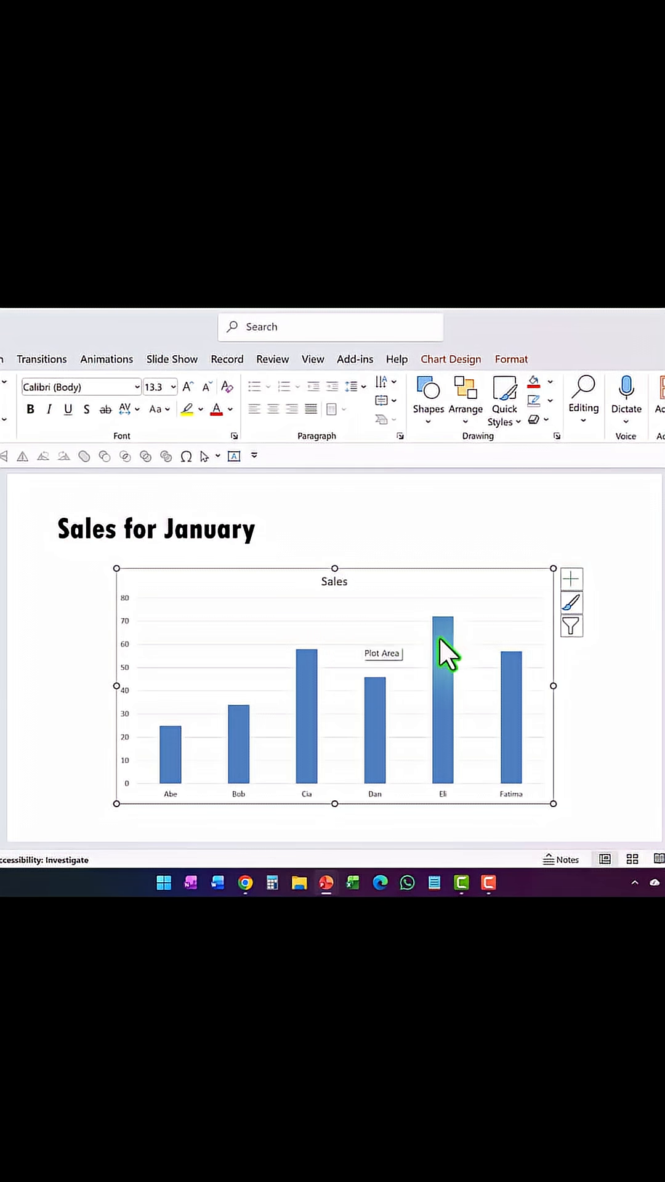
{"action": "mouse_move", "coordinate": [444, 655]}
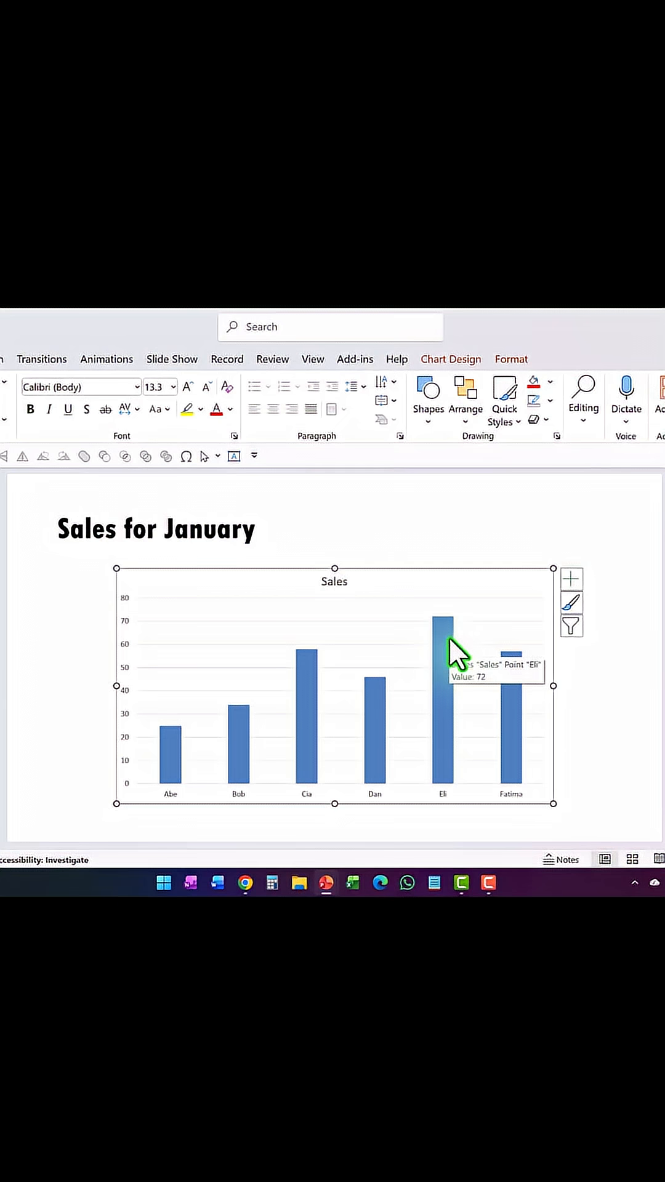
{"action": "mouse_move", "coordinate": [448, 691]}
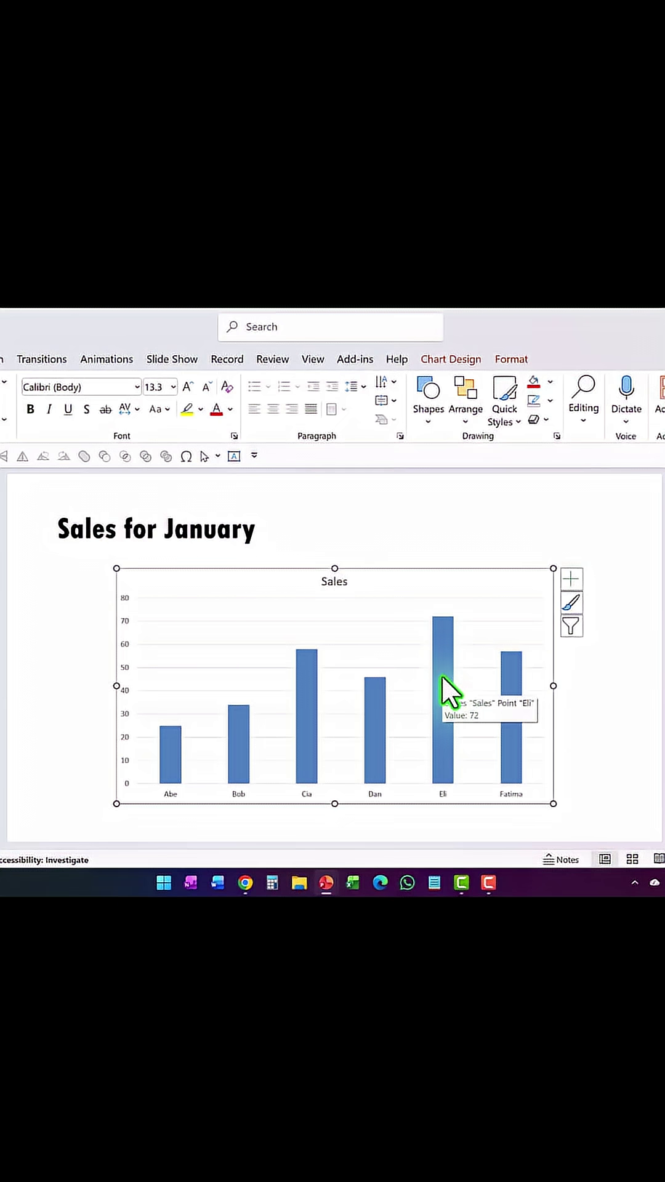
{"action": "mouse_move", "coordinate": [333, 603]}
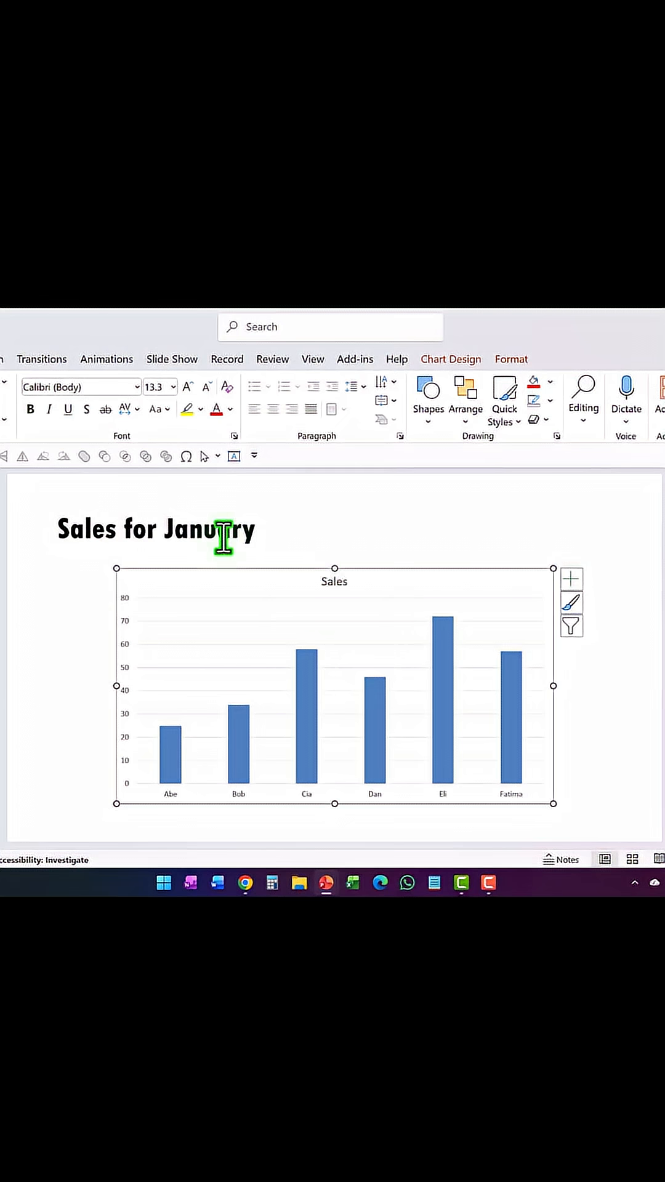
{"action": "mouse_move", "coordinate": [350, 607]}
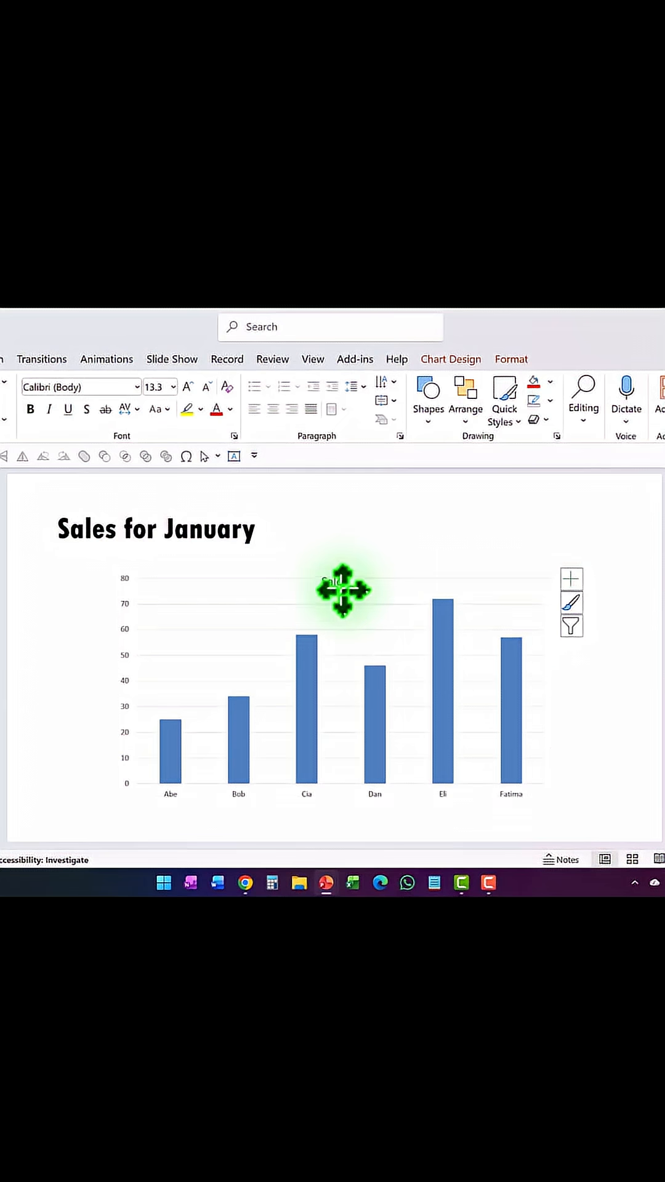
Edit the slide title to read 'Eli tops January Sales'.
{"action": "left_click", "coordinate": [128, 530]}
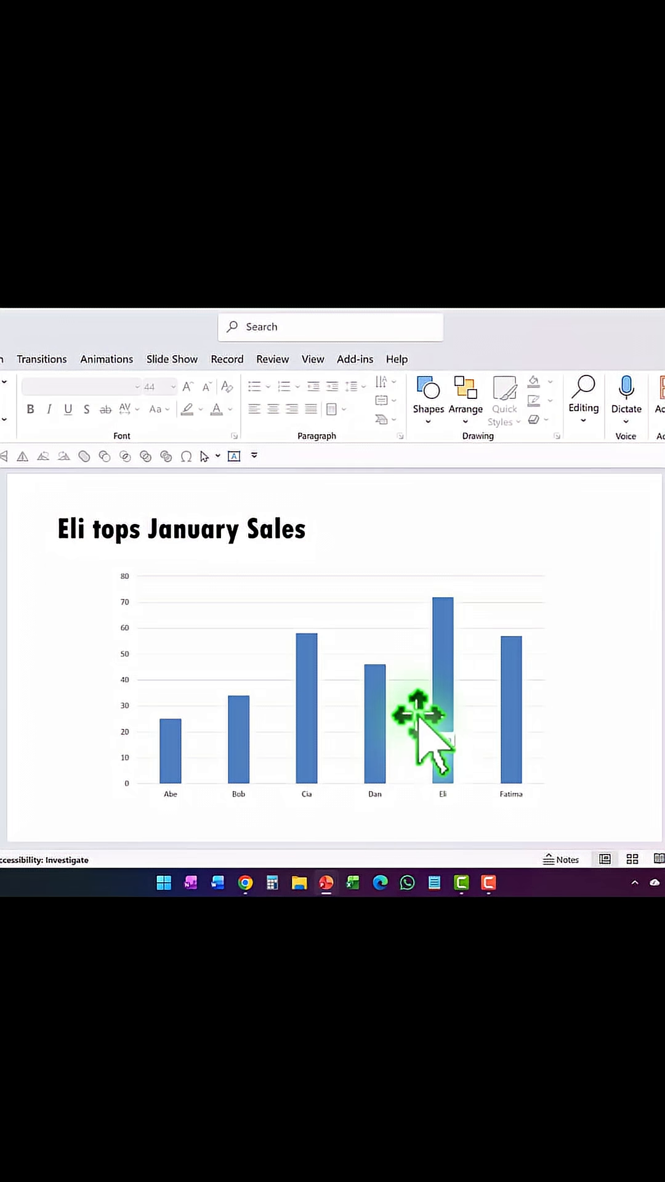
{"action": "mouse_move", "coordinate": [528, 697]}
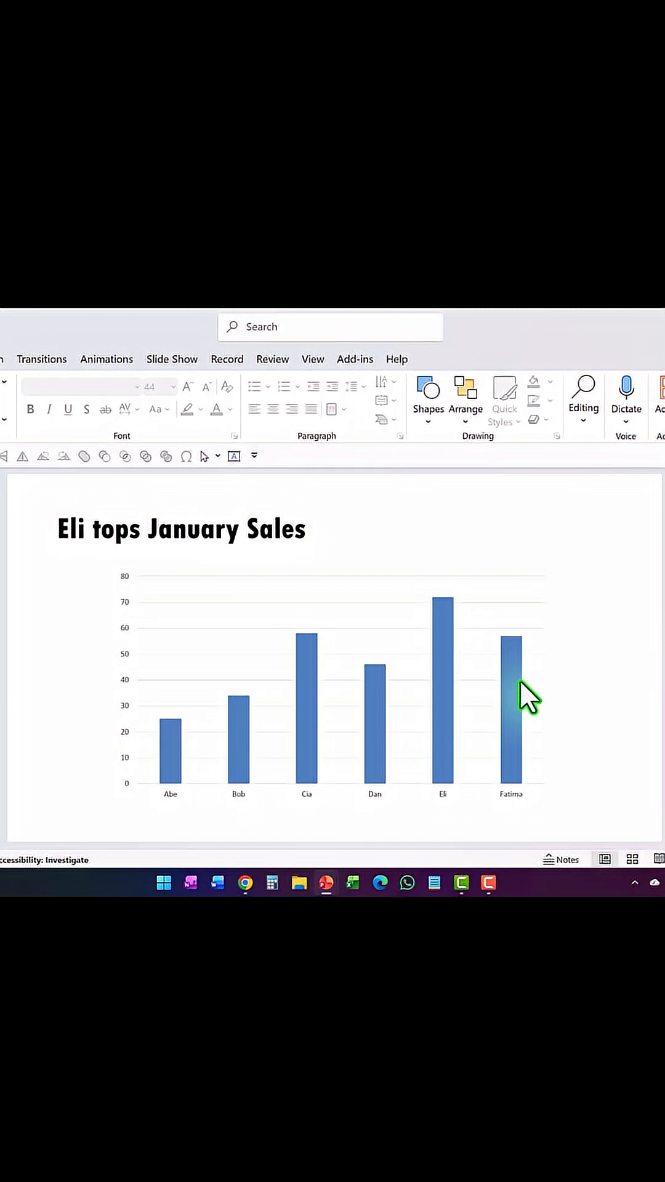
{"action": "mouse_move", "coordinate": [517, 697]}
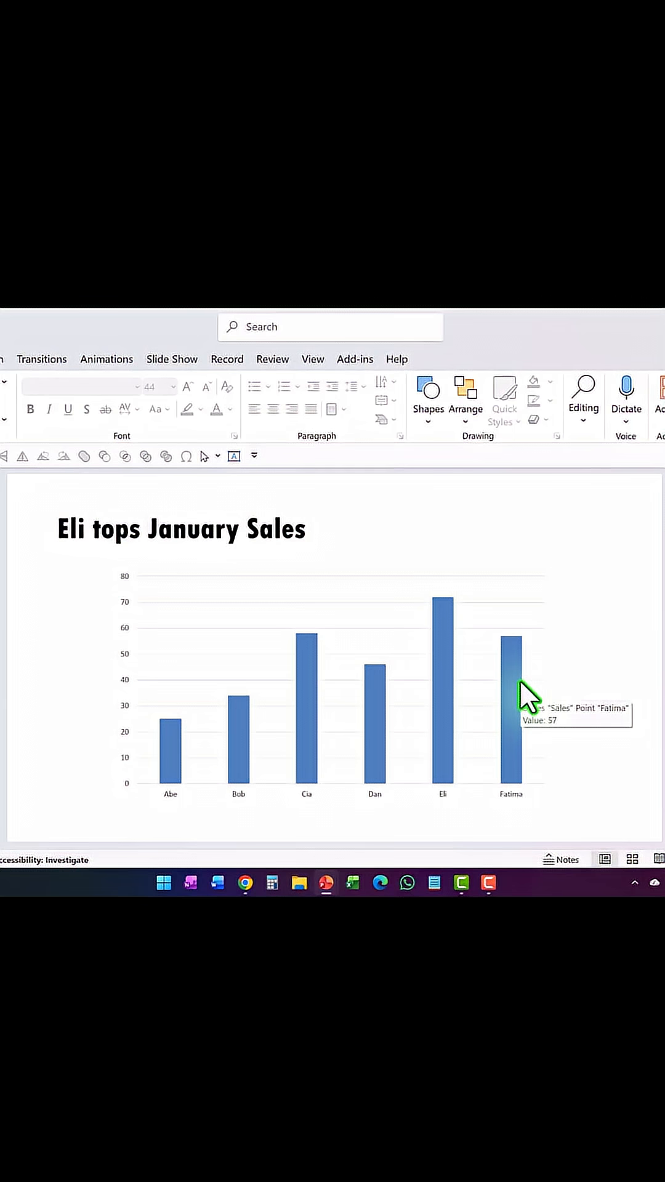
{"action": "mouse_move", "coordinate": [226, 679]}
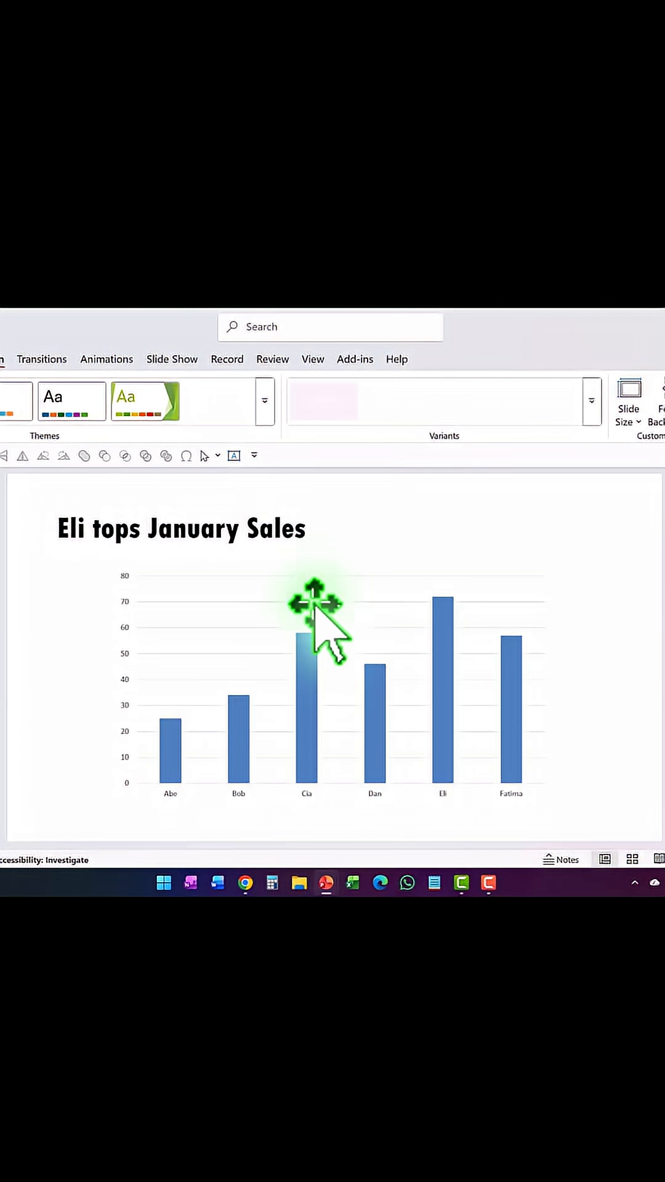
Select the sales chart to reveal its Chart Design options.
{"action": "left_click", "coordinate": [309, 626]}
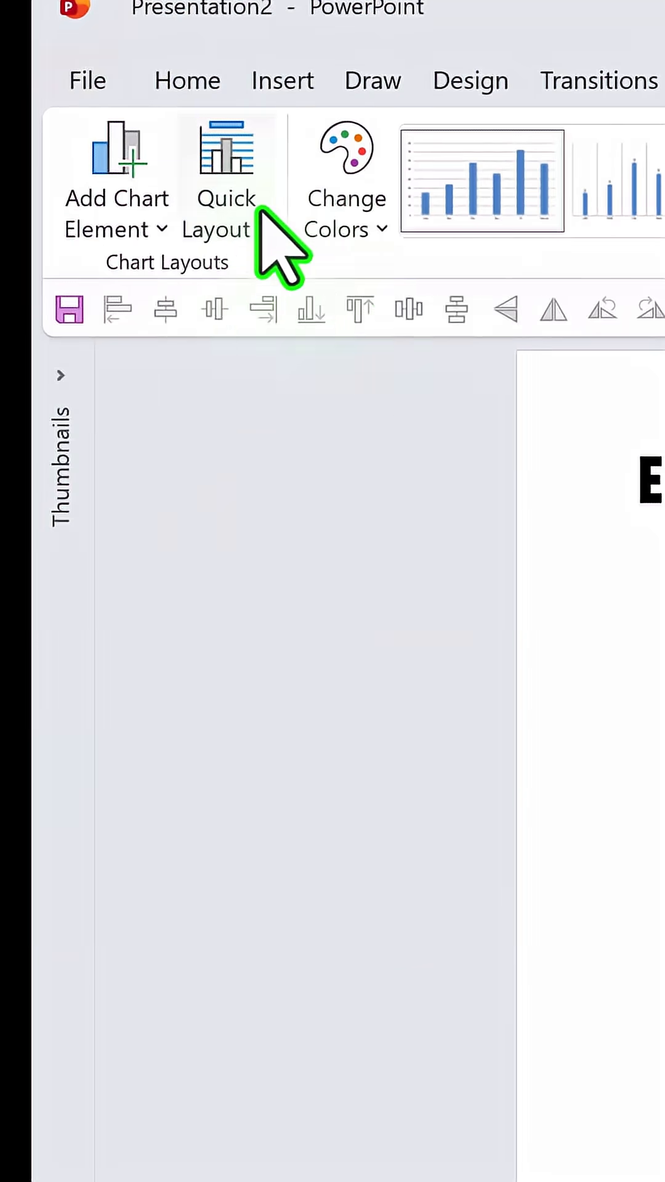
Apply Quick Layout 2 for value labels above bars, then select the whole chart.
{"action": "left_click", "coordinate": [225, 181]}
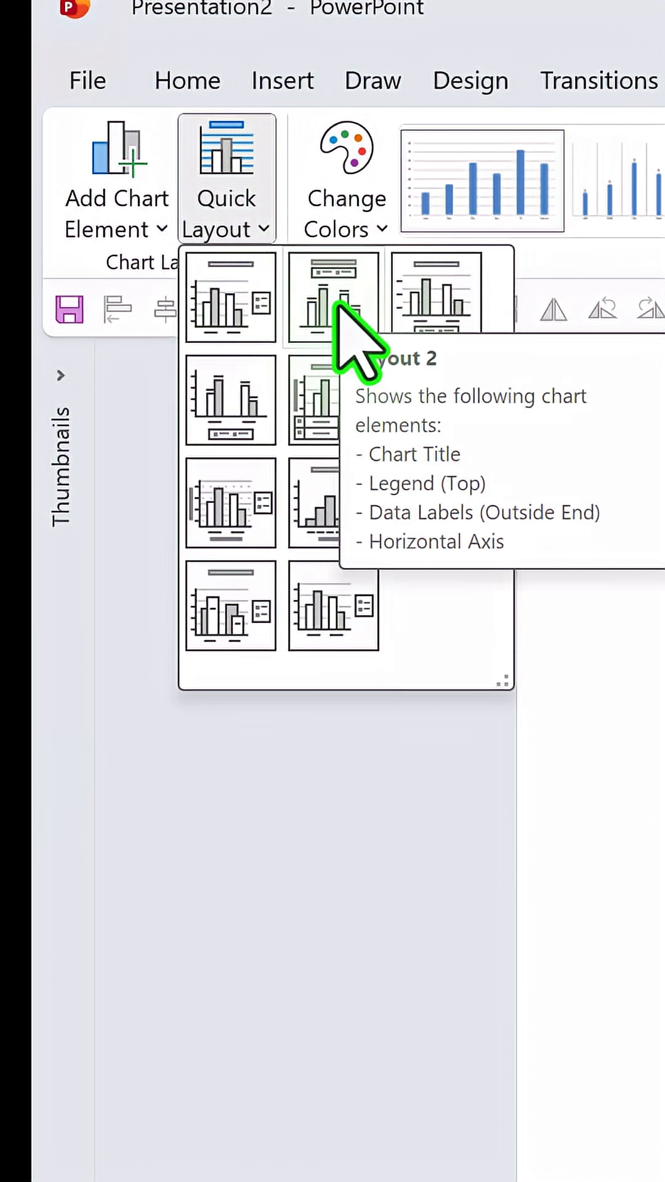
{"action": "left_click", "coordinate": [332, 296]}
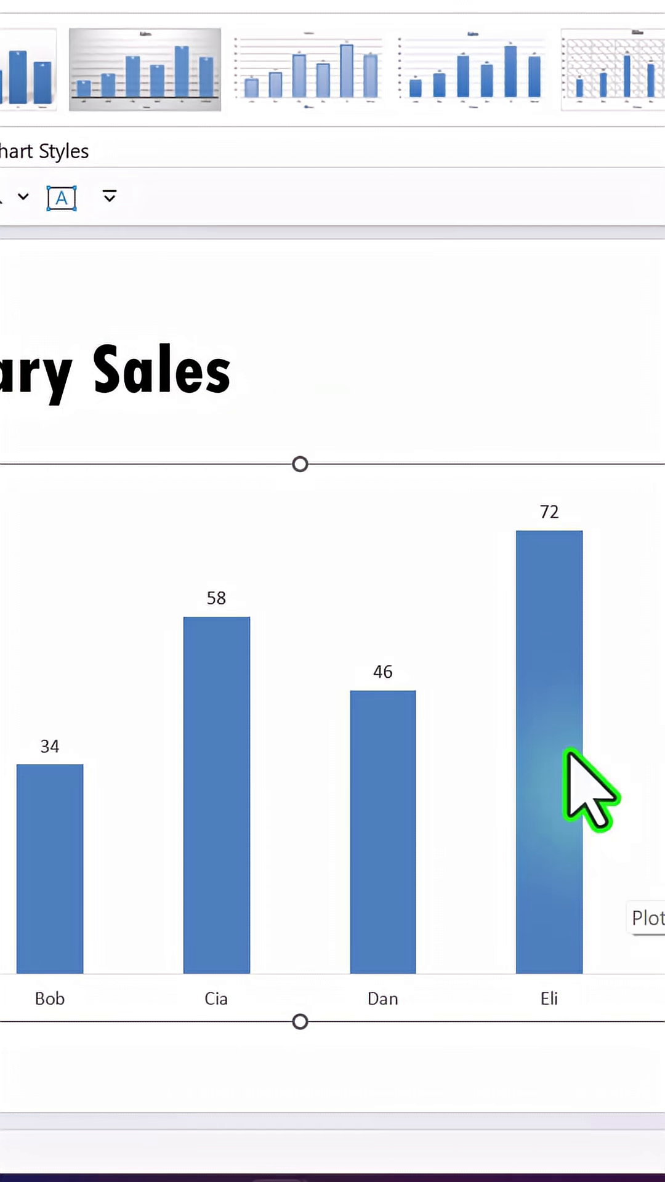
{"action": "mouse_move", "coordinate": [573, 799]}
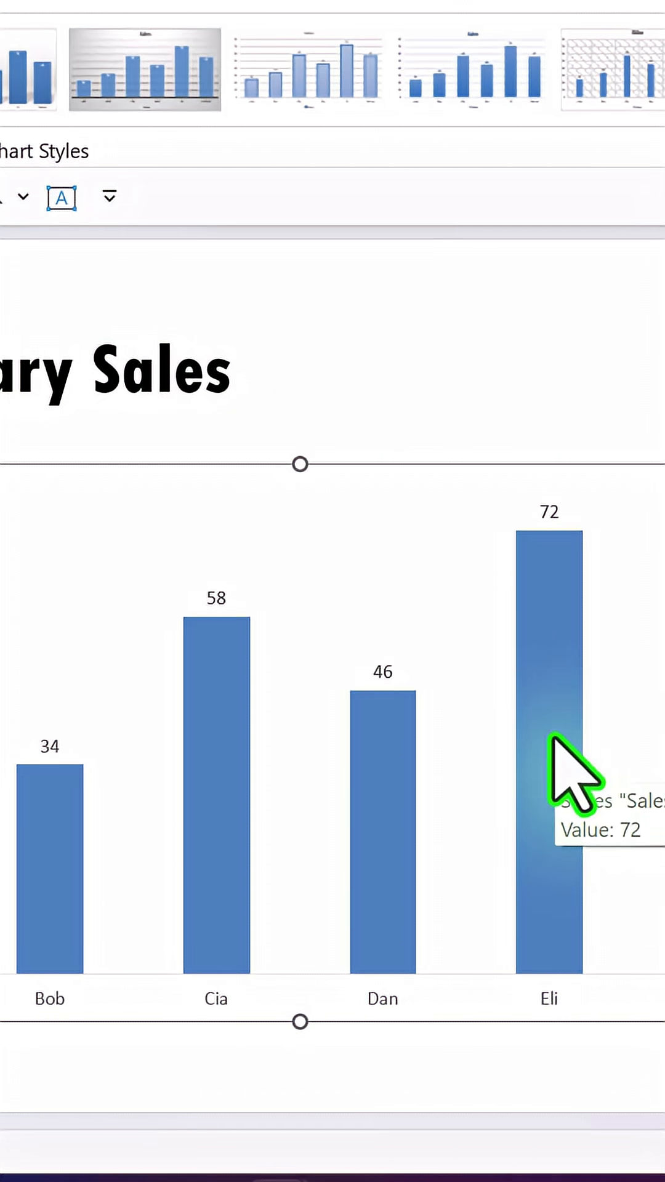
{"action": "mouse_move", "coordinate": [573, 776]}
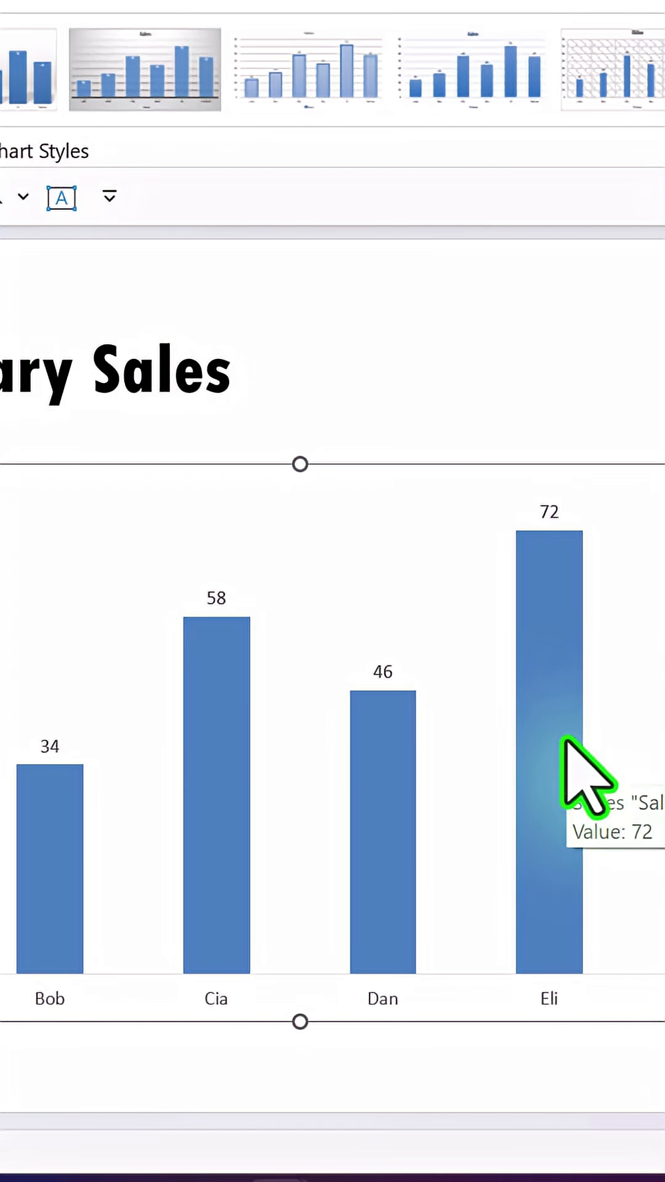
{"action": "mouse_move", "coordinate": [437, 905]}
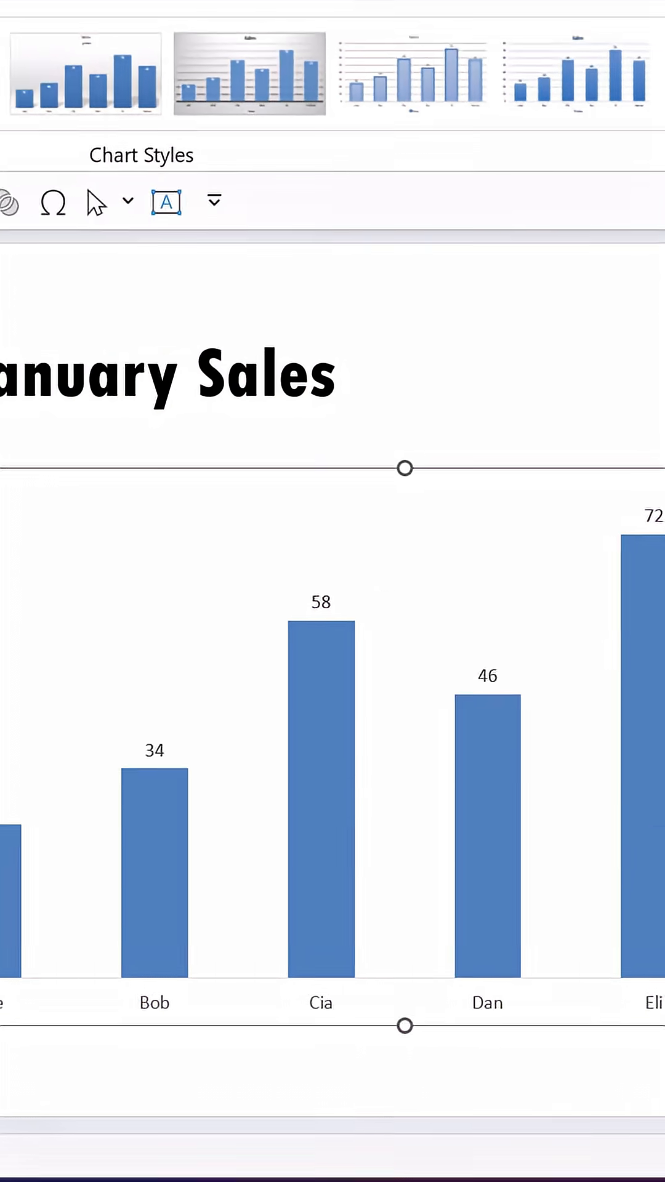
{"action": "left_click", "coordinate": [194, 105]}
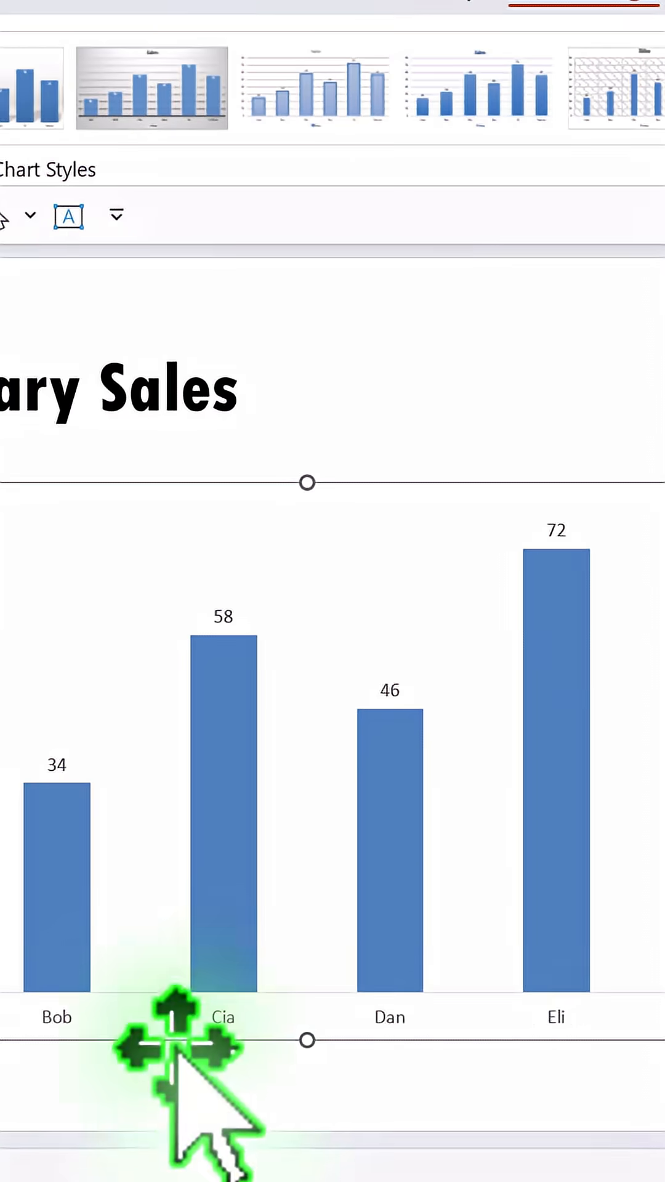
{"action": "mouse_move", "coordinate": [204, 946]}
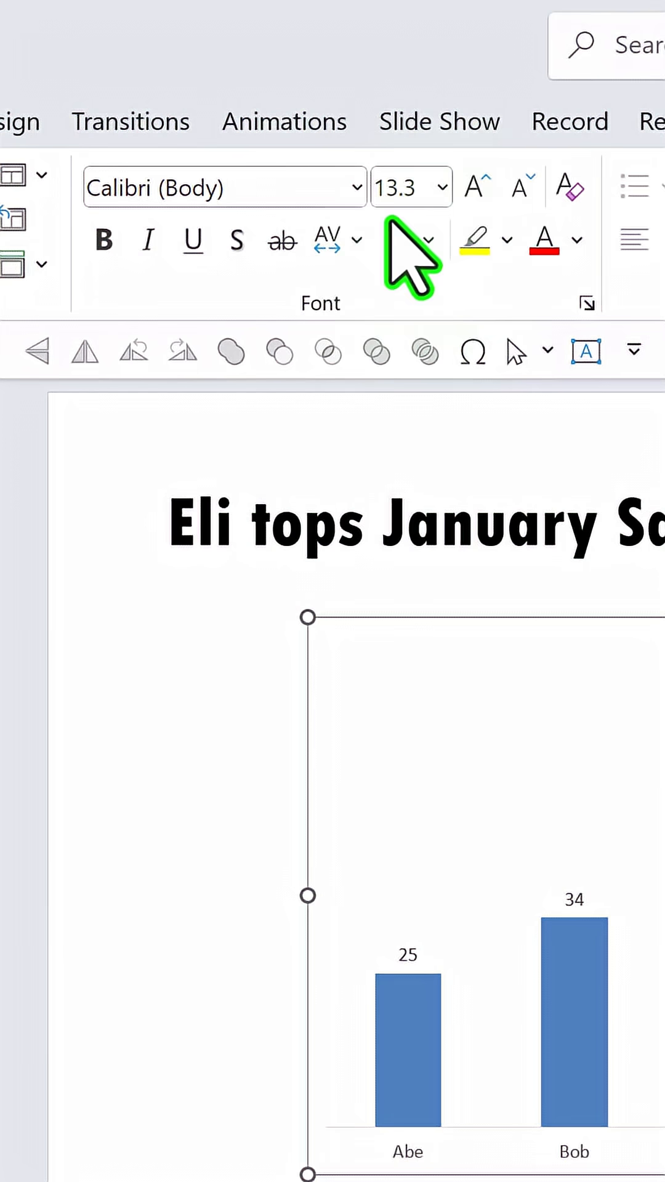
Increase the font size of all chart labels, such as Fatima's 57.
{"action": "left_click", "coordinate": [474, 185]}
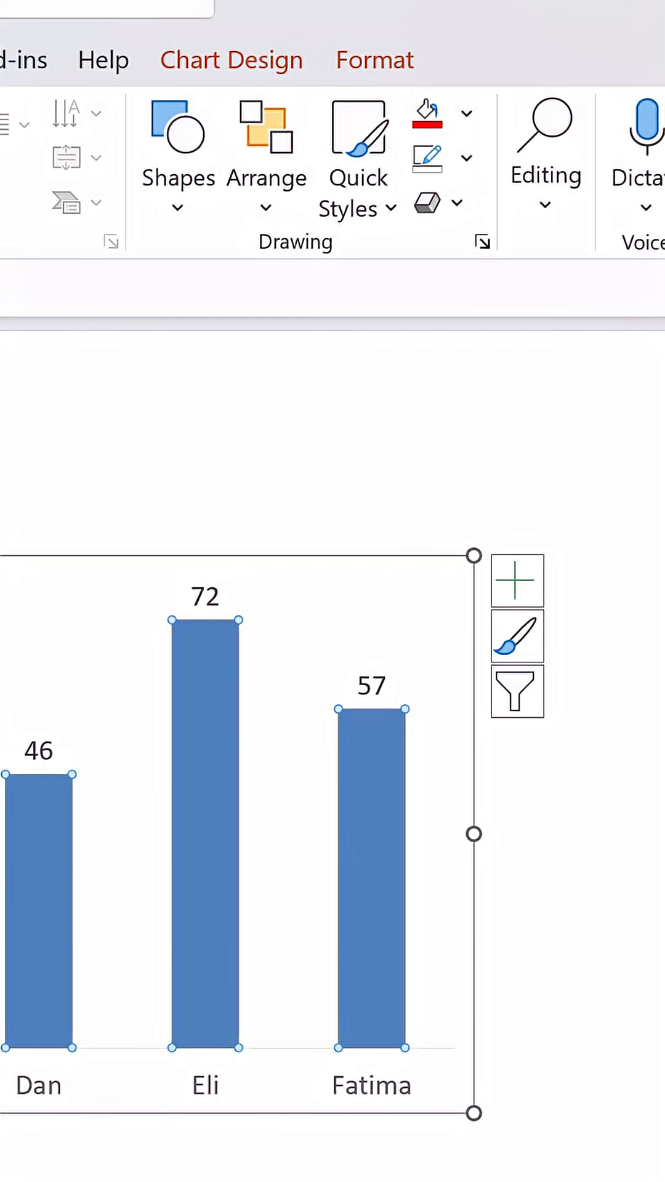
Fill the chart bars with a dark gray theme color.
{"action": "left_click", "coordinate": [466, 113]}
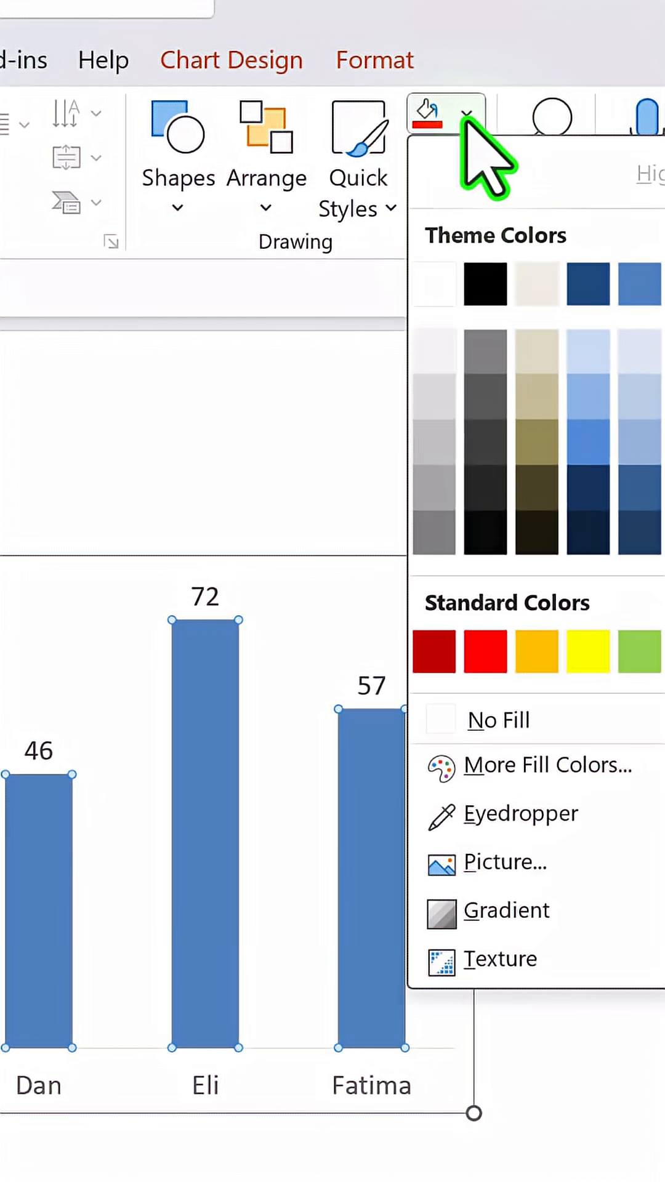
{"action": "left_click", "coordinate": [484, 284]}
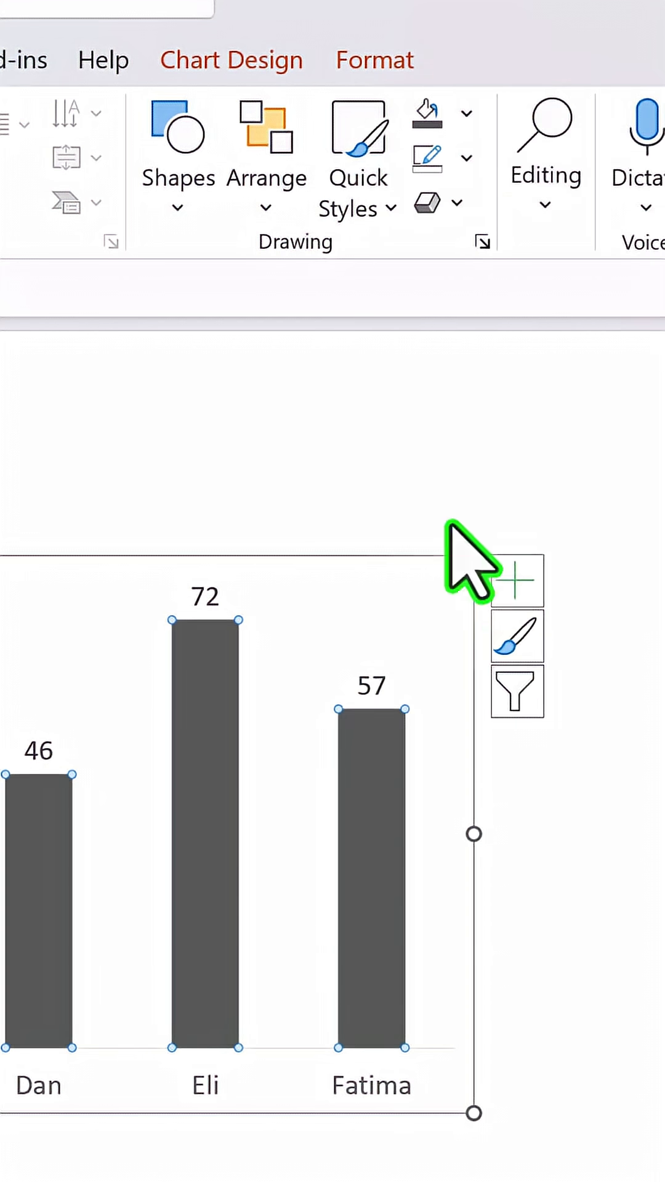